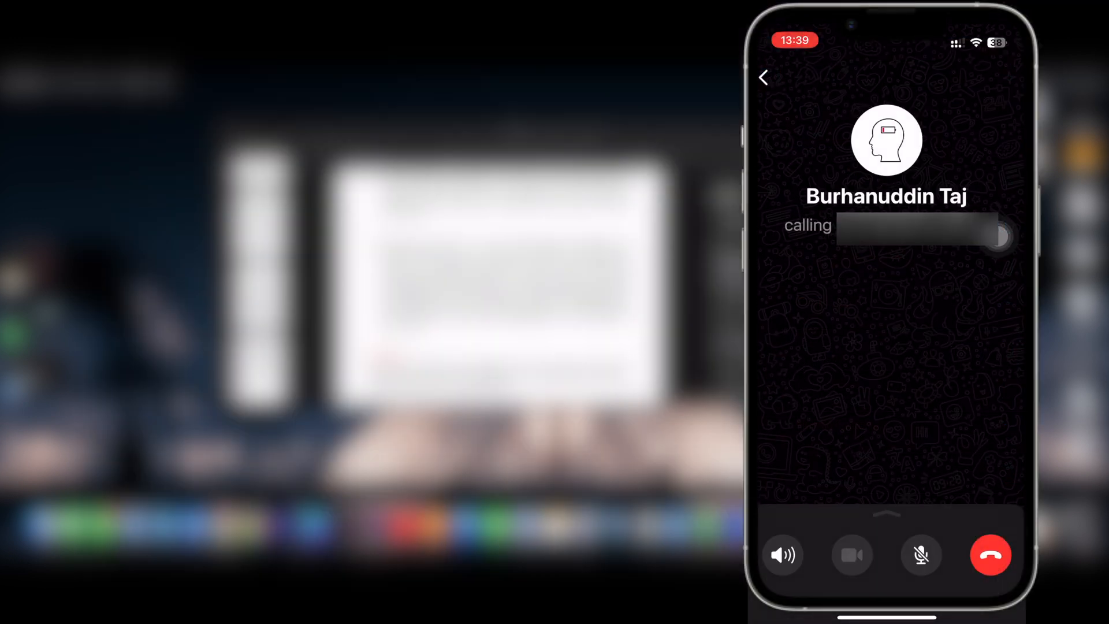
Select the STAY UP-TO-DATE! line and reveal its bold Heading style in Format.
left_click(783, 554)
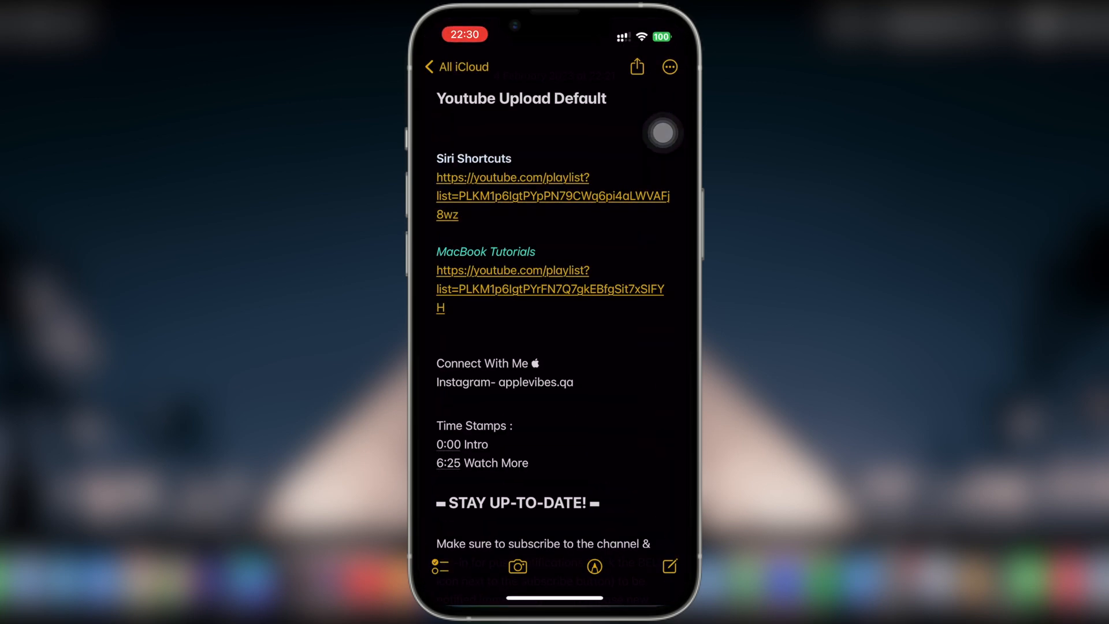
scroll("down", 3)
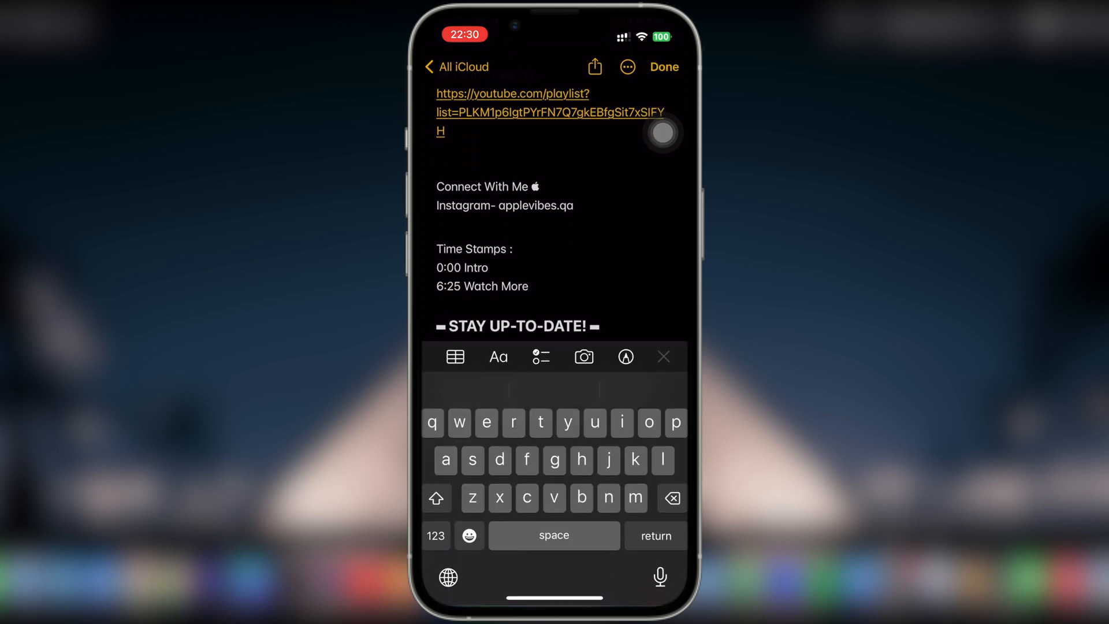
double_click(518, 326)
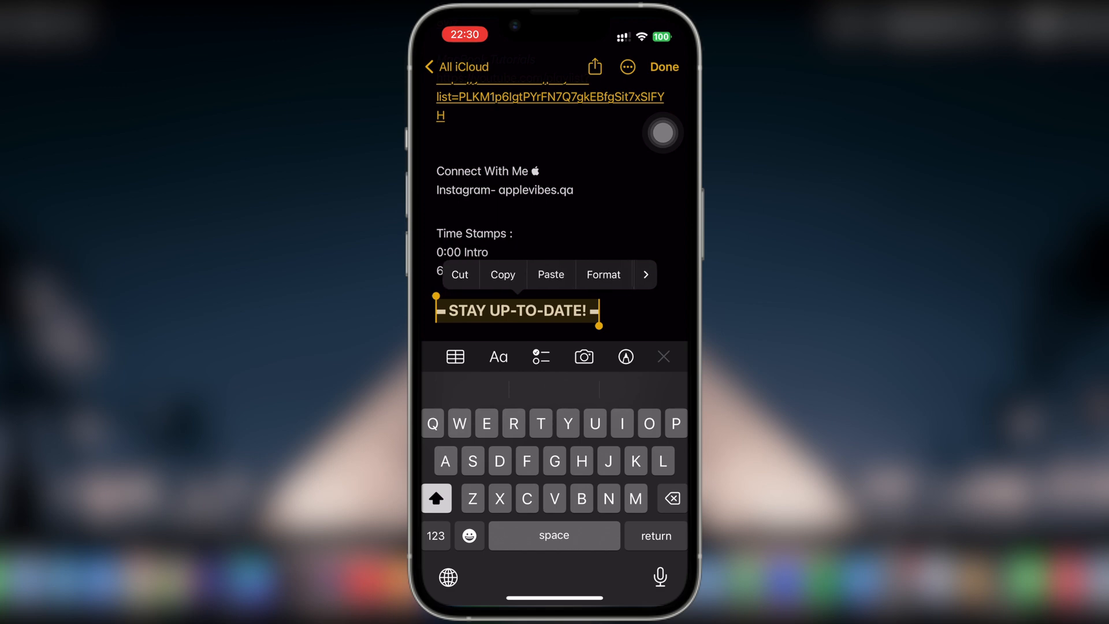
left_click(645, 275)
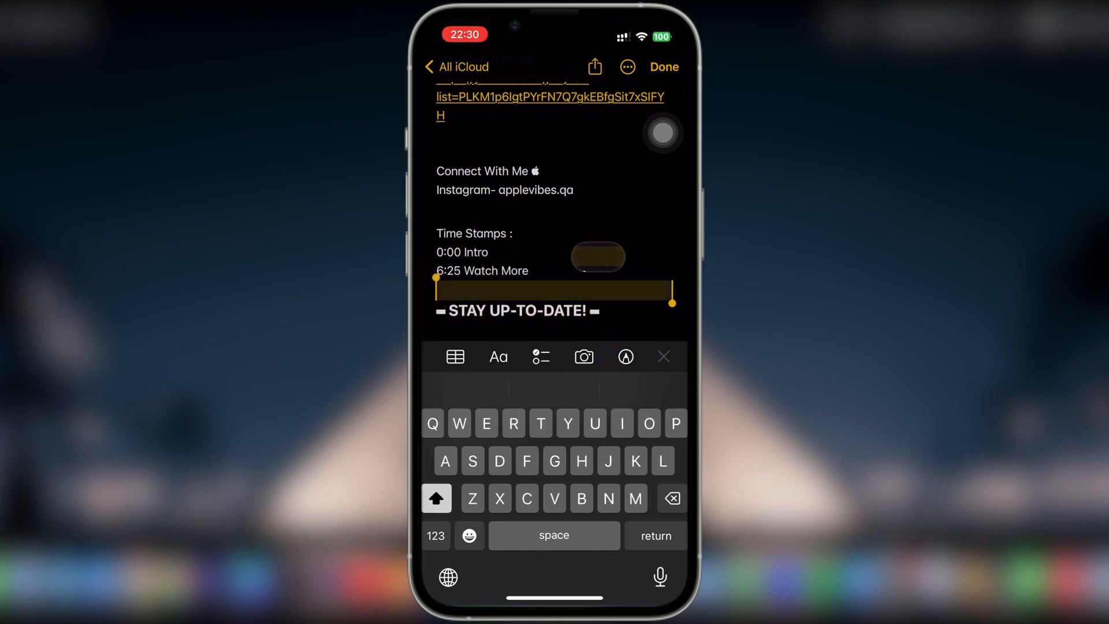
double_click(515, 309)
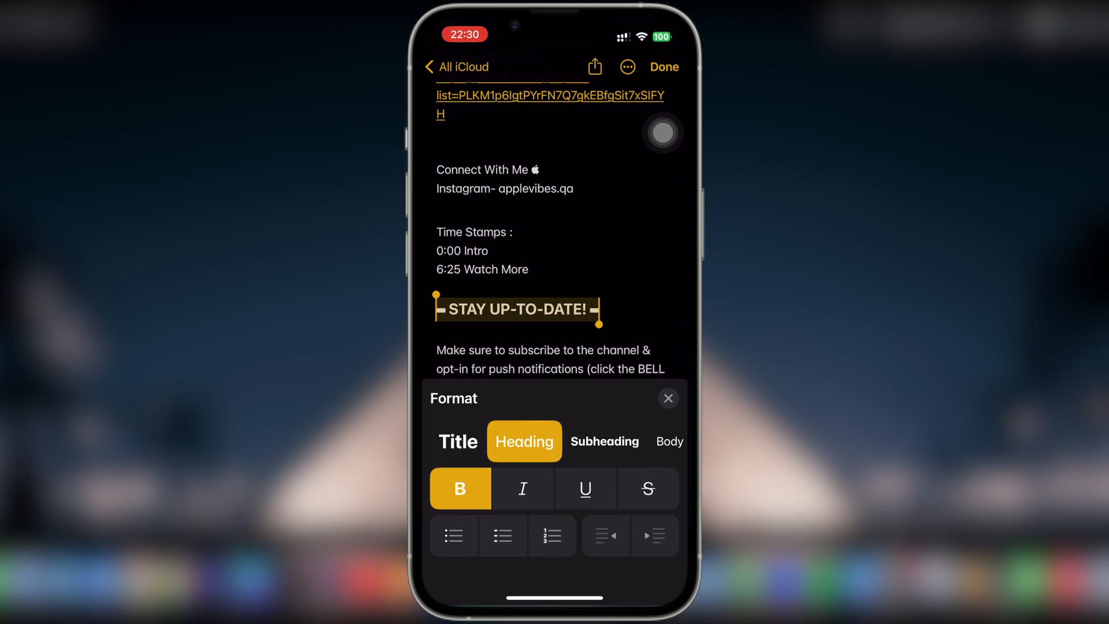
left_click(667, 397)
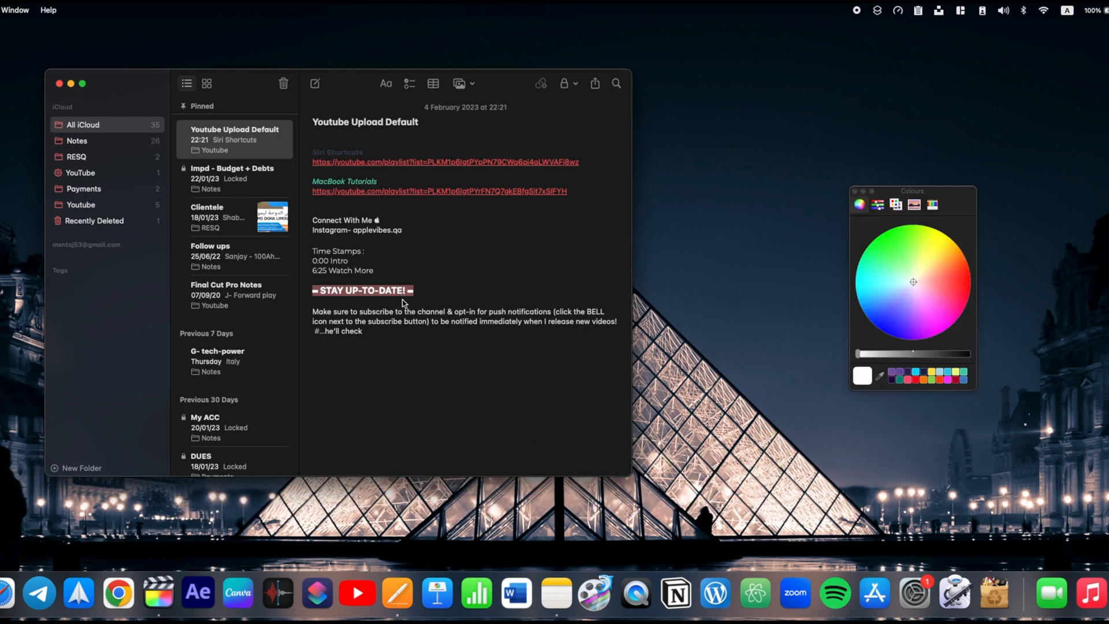
Show the colour picker for the selected STAY UP-TO-DATE! heading.
left_click(899, 379)
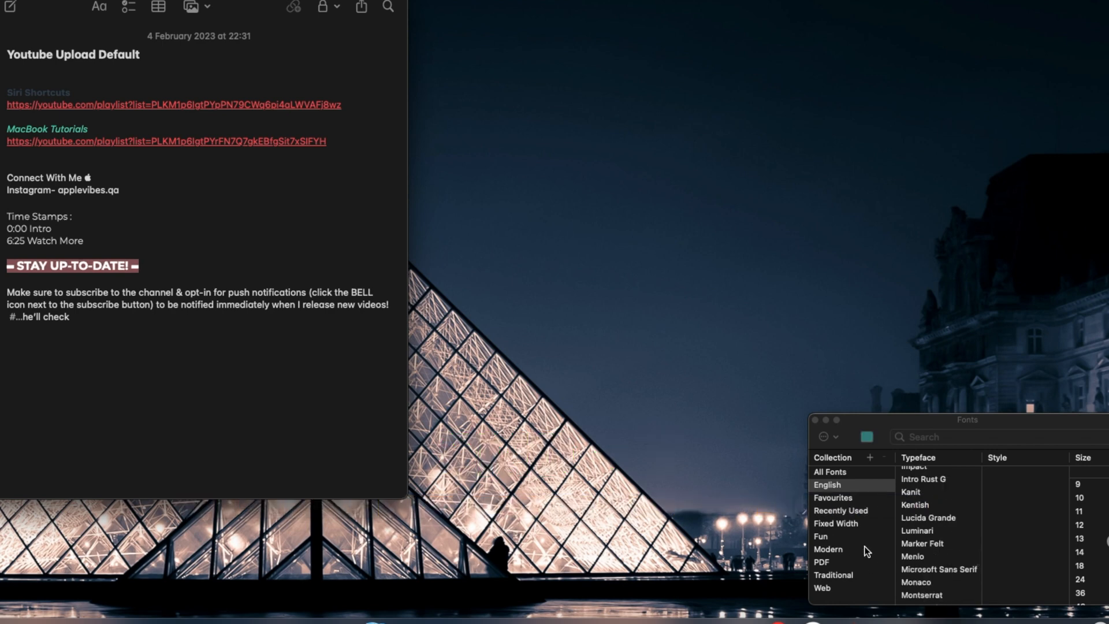
Resize the STAY UP-TO-DATE! line to 14 points in the Fonts window.
left_click(1079, 552)
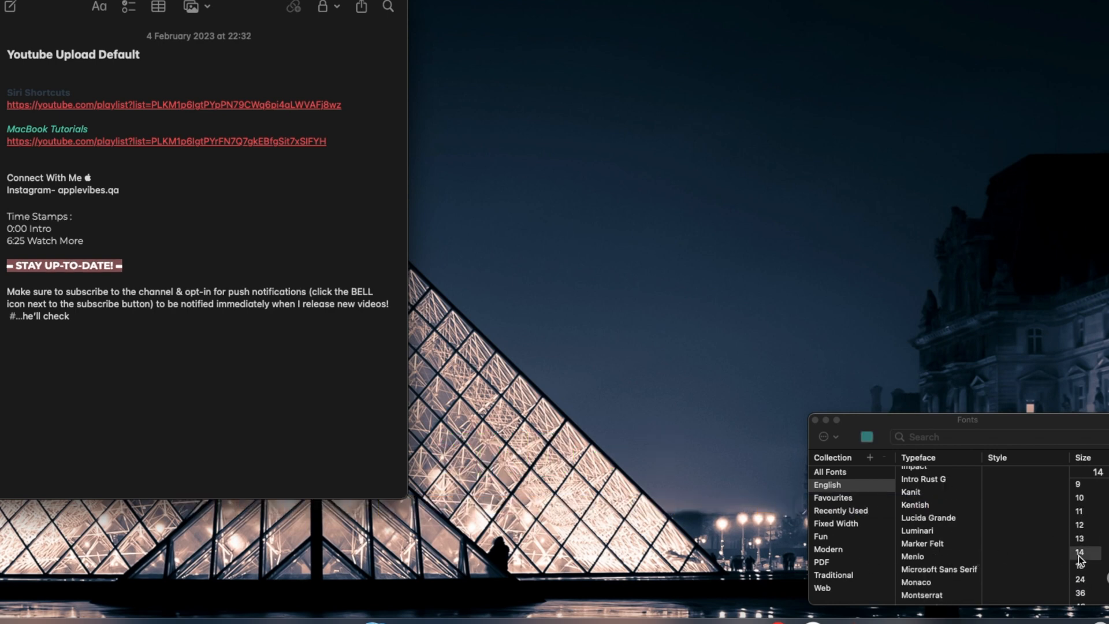